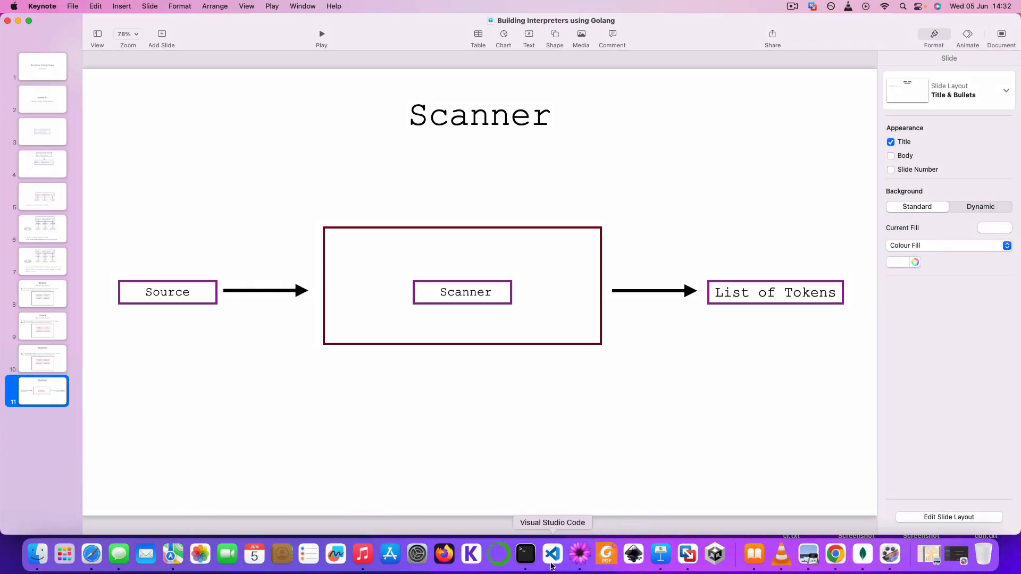
# Step: Switch from the Keynote slide to the scanner.go file in Visual Studio Code
pyautogui.click(552, 553)
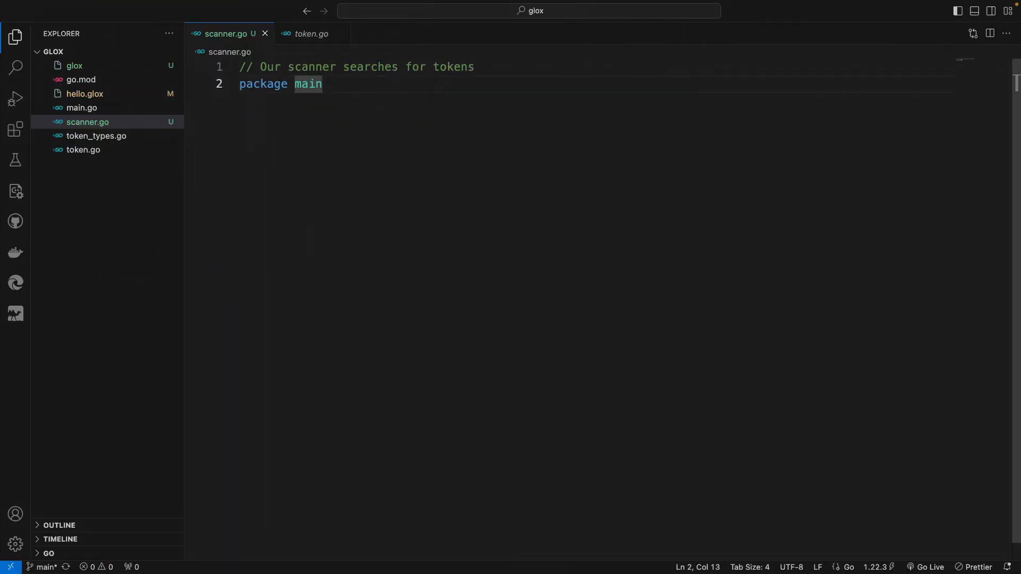
# Step: Declare type Scanner struct with its first field, source string
pyautogui.press('Enter')
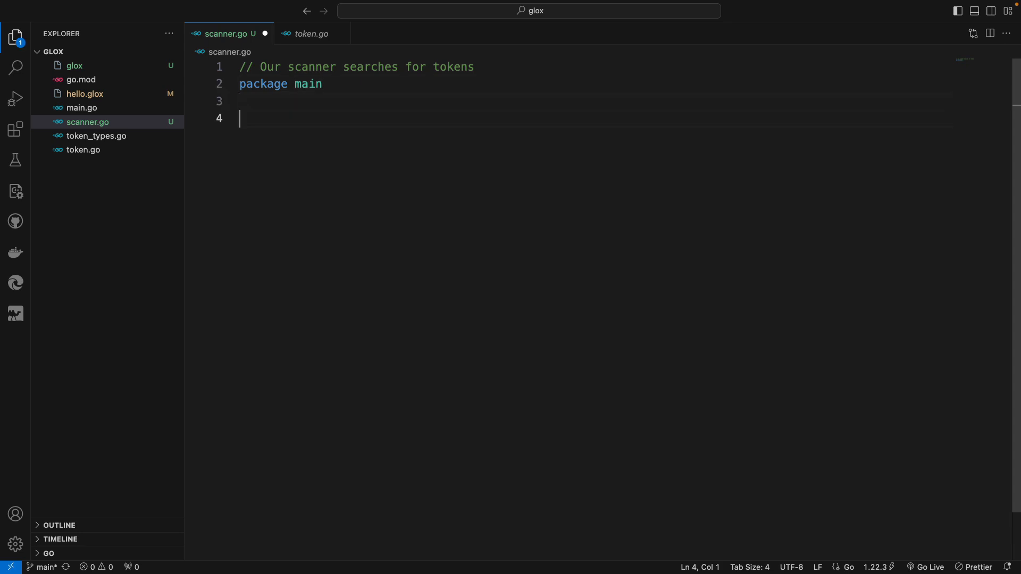
pyautogui.write('type')
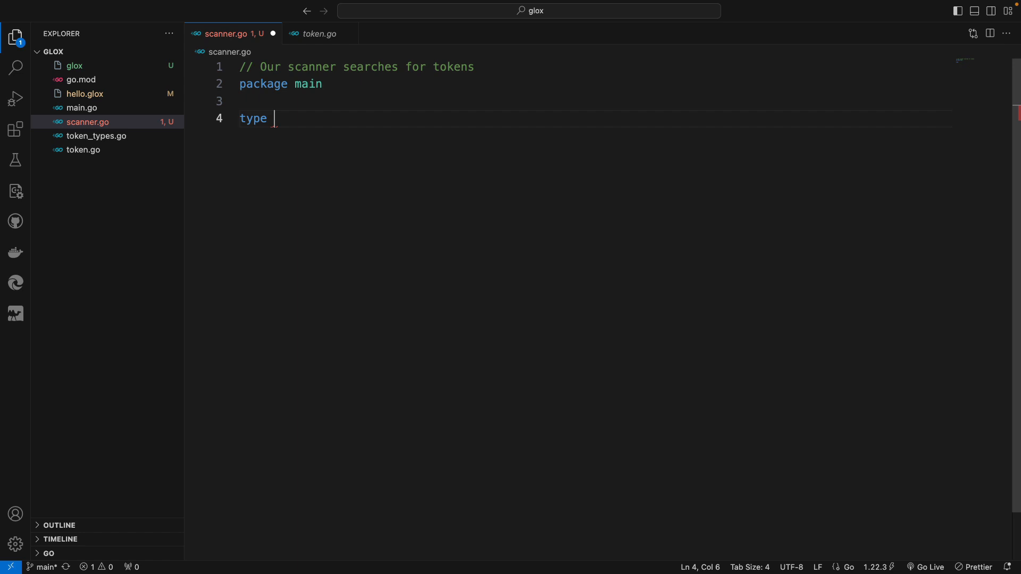
pyautogui.write('Scan')
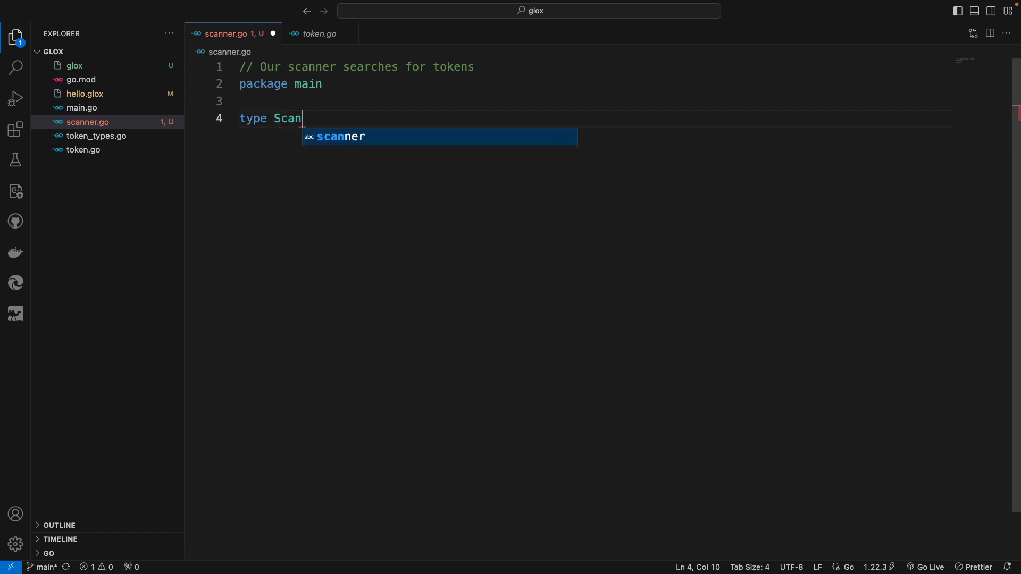
pyautogui.write('ner str')
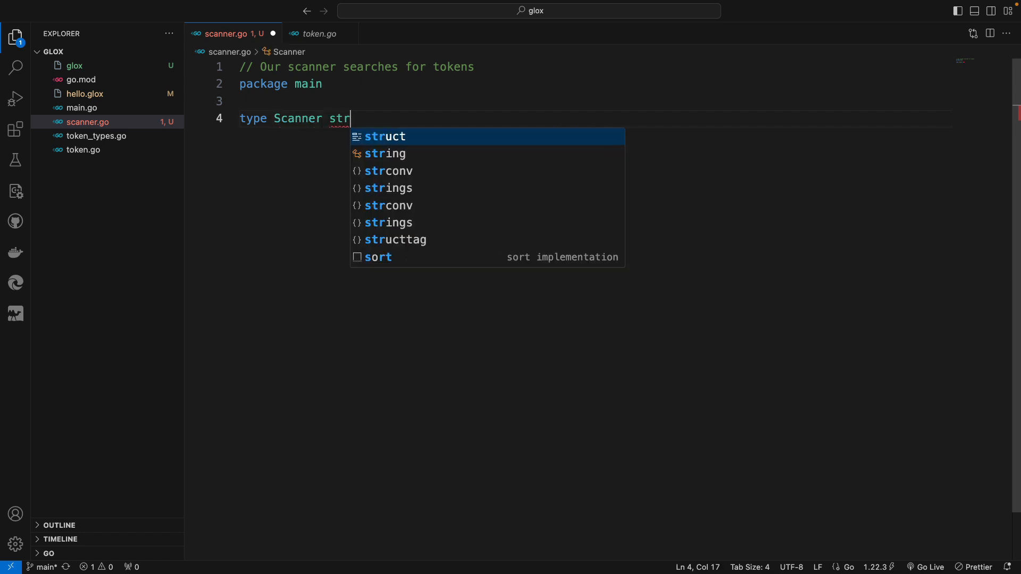
pyautogui.press('Tab')
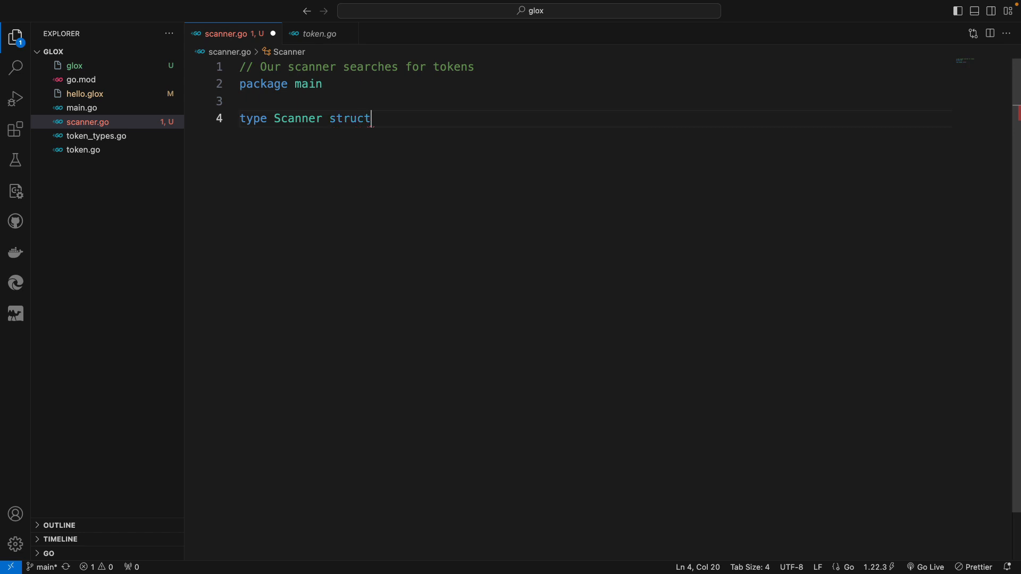
pyautogui.write('{')
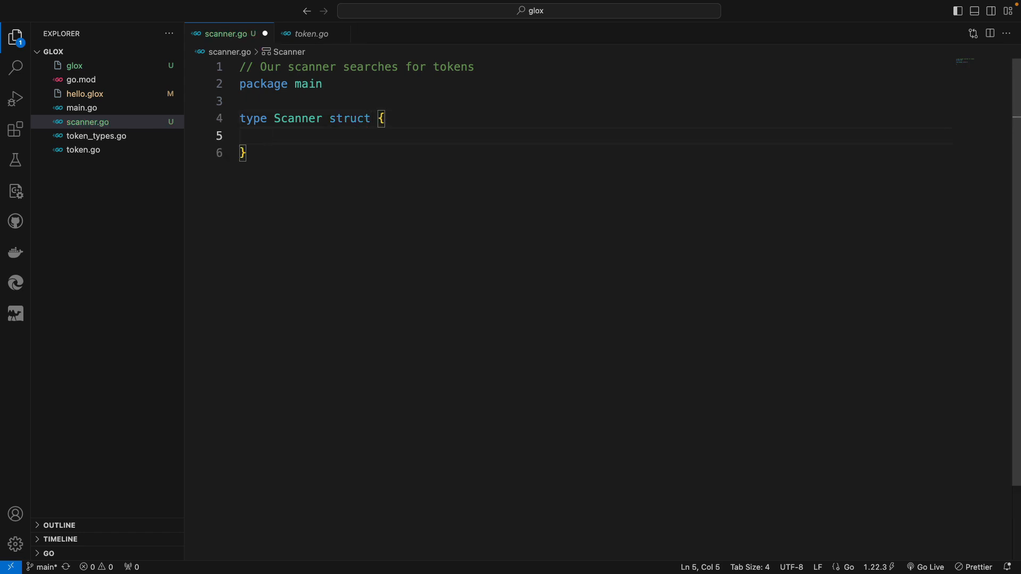
pyautogui.write('source string')
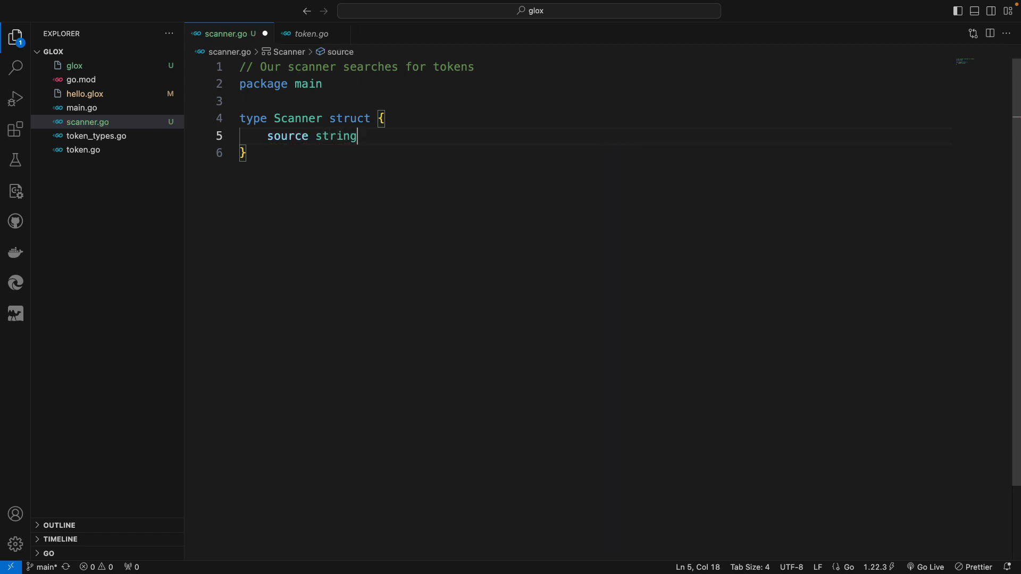
pyautogui.press('Enter')
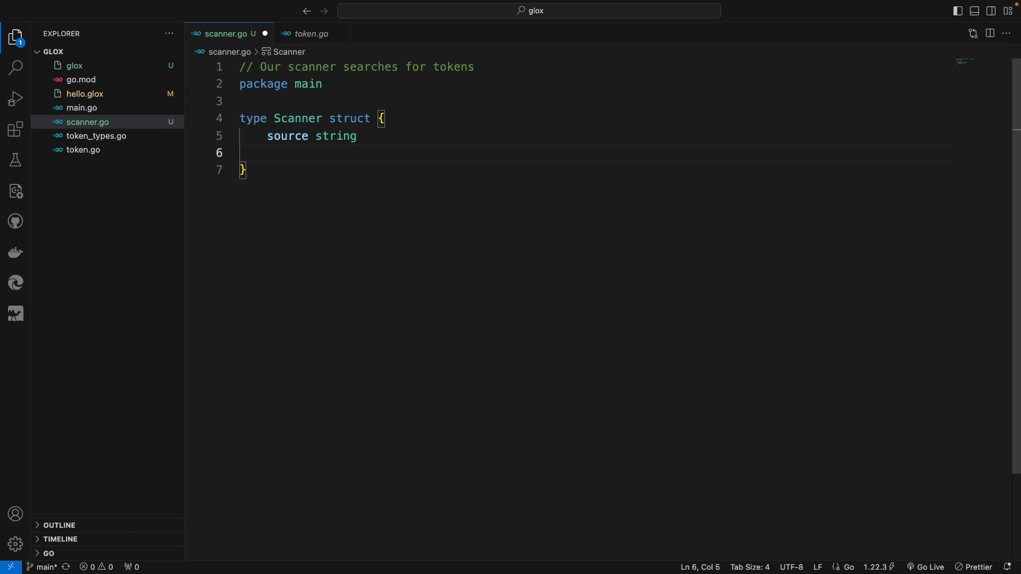
# Step: Add the listOfTokens []Token, start int and current int fields to Scanner
pyautogui.write('list')
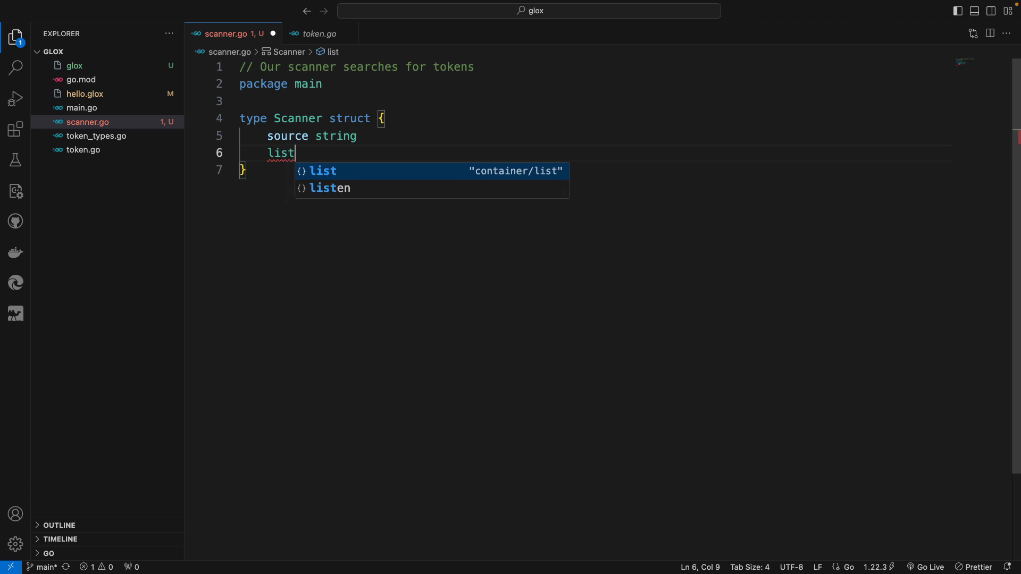
pyautogui.write('OfTokens')
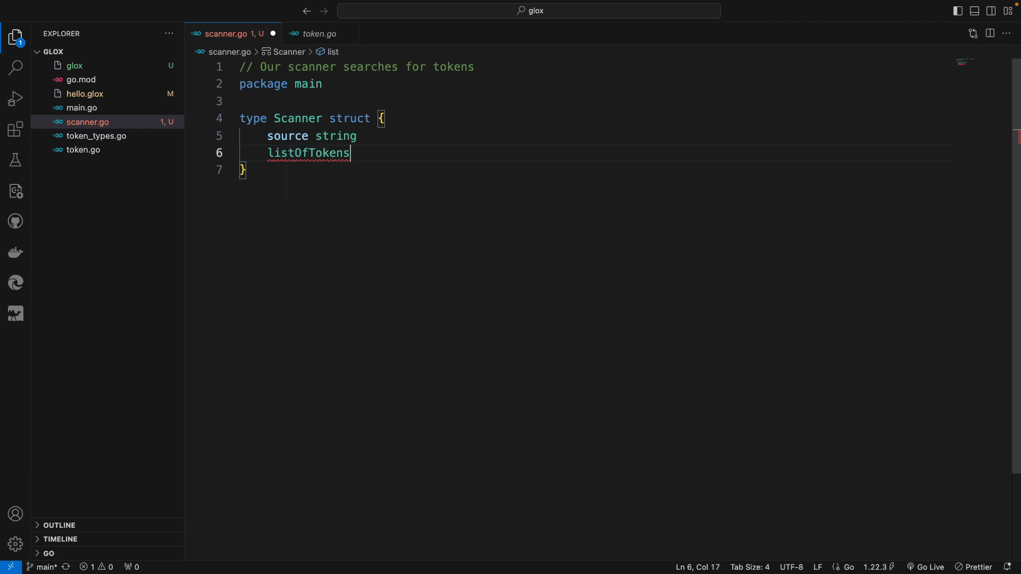
pyautogui.write('" "')
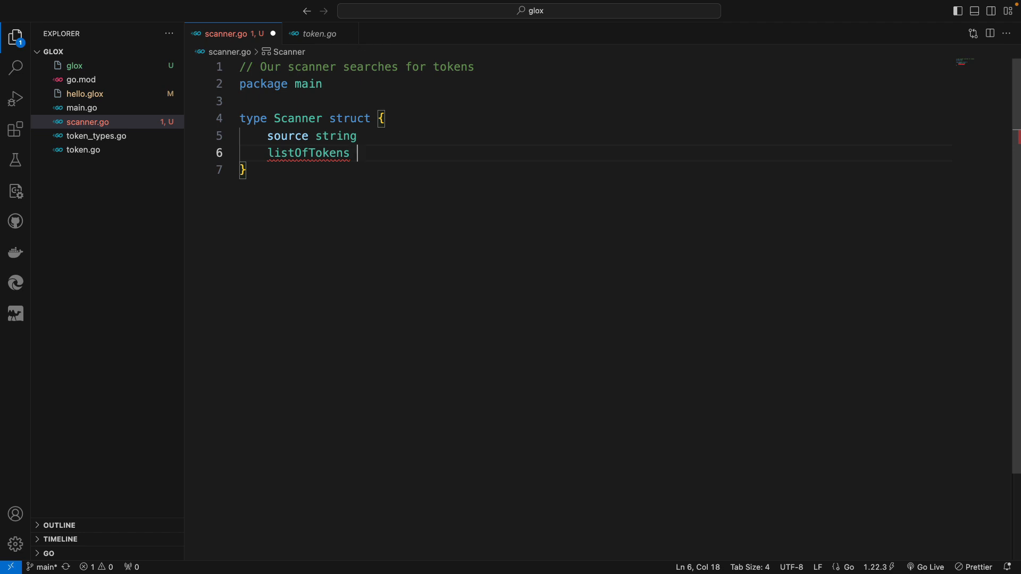
pyautogui.write('[]')
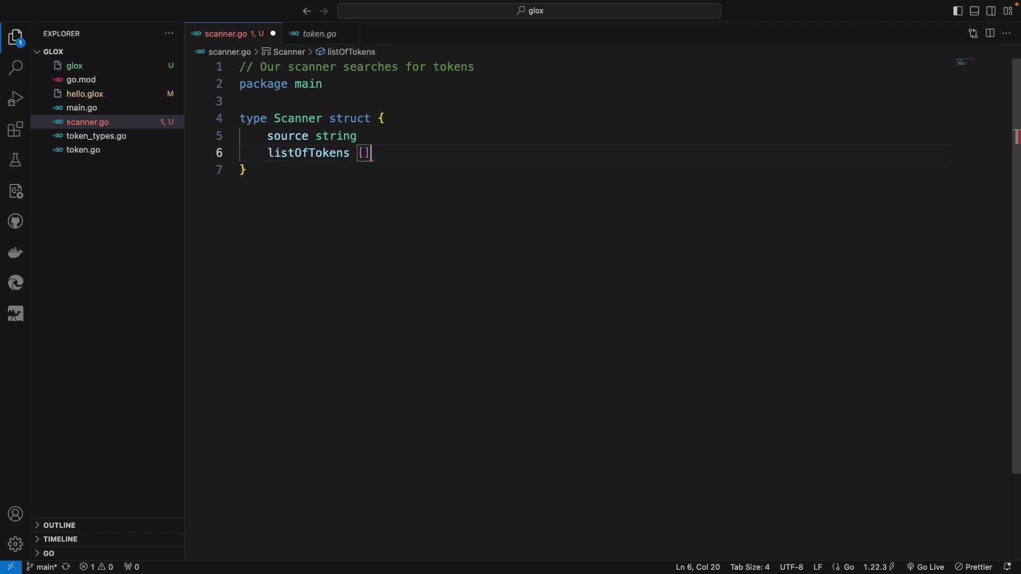
pyautogui.write('Token')
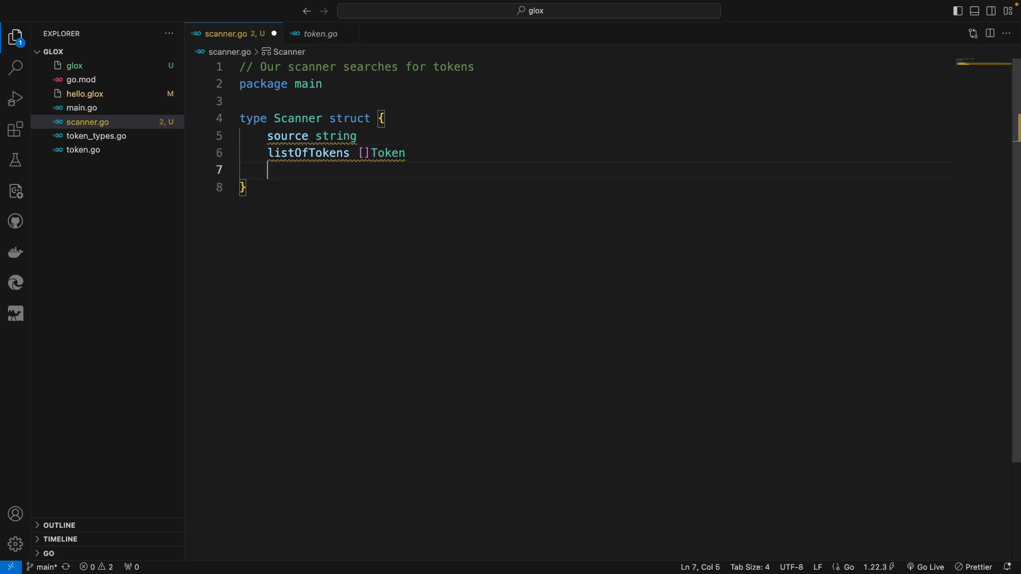
pyautogui.write('star')
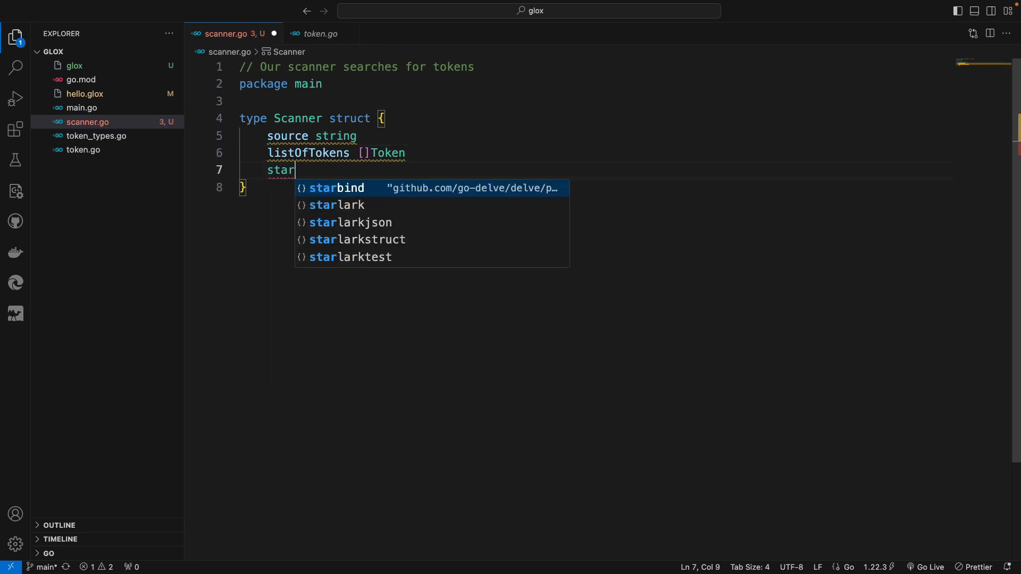
pyautogui.write('t int')
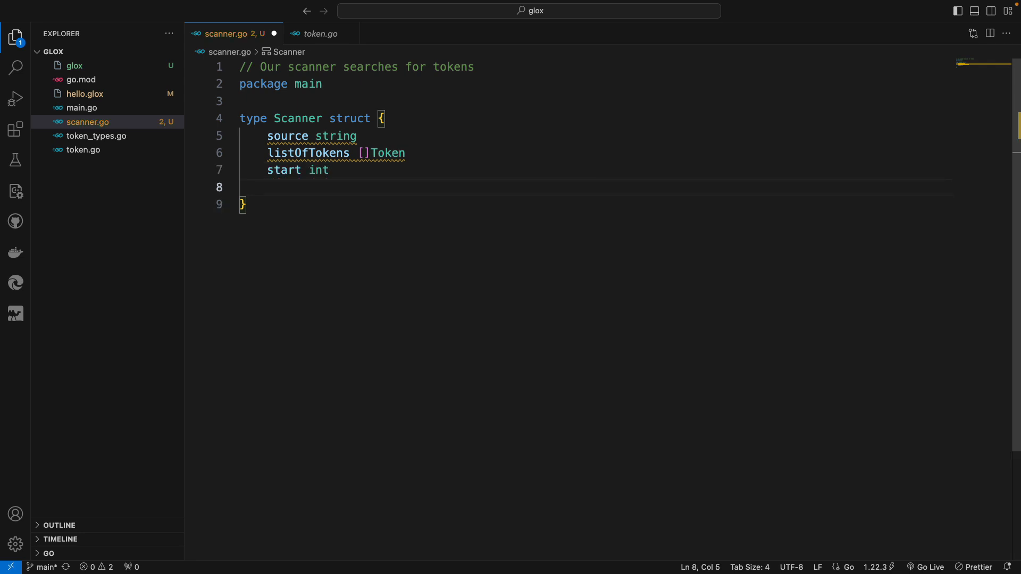
pyautogui.write('cur')
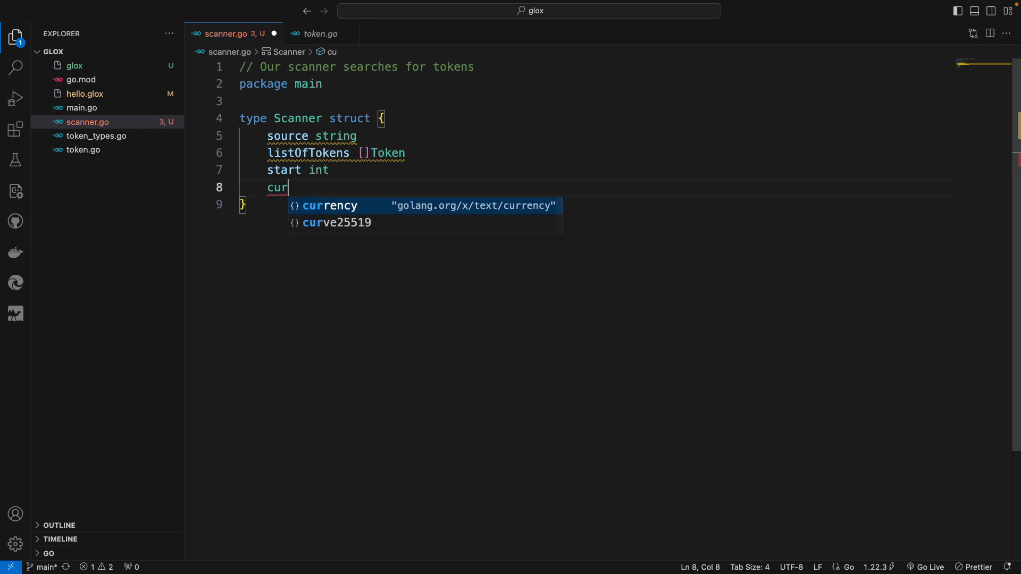
pyautogui.write('r')
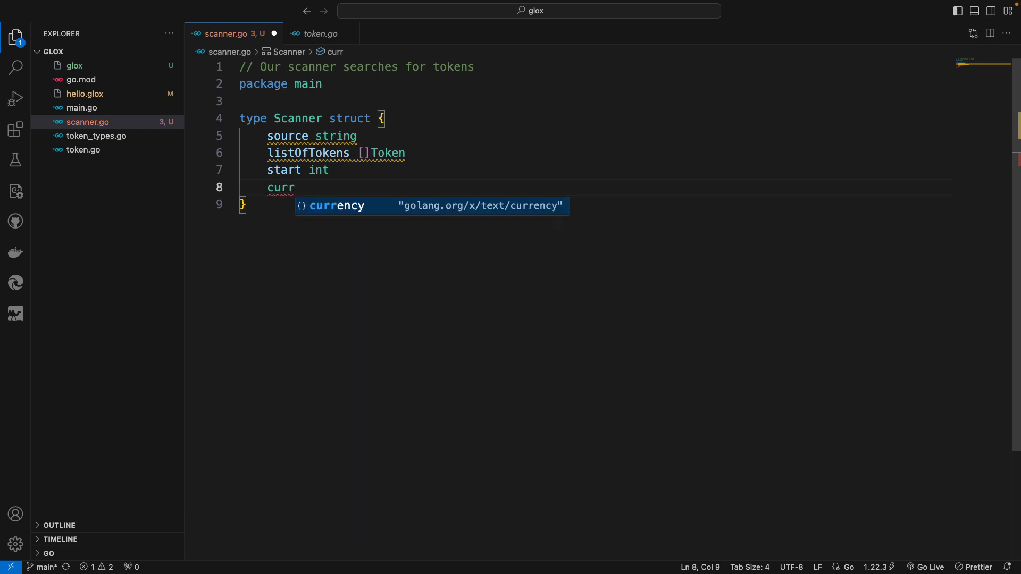
pyautogui.write('ent')
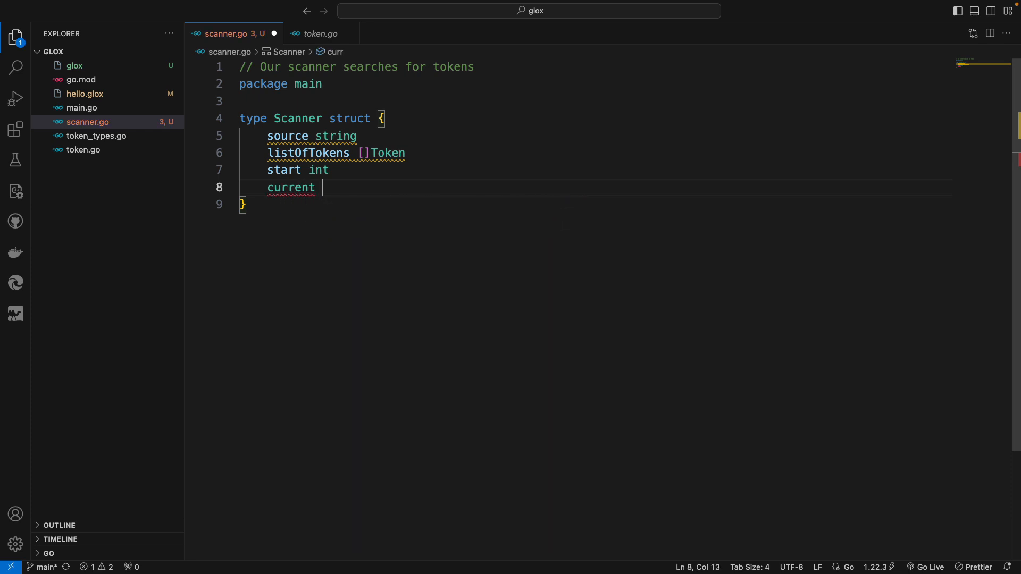
pyautogui.write('int')
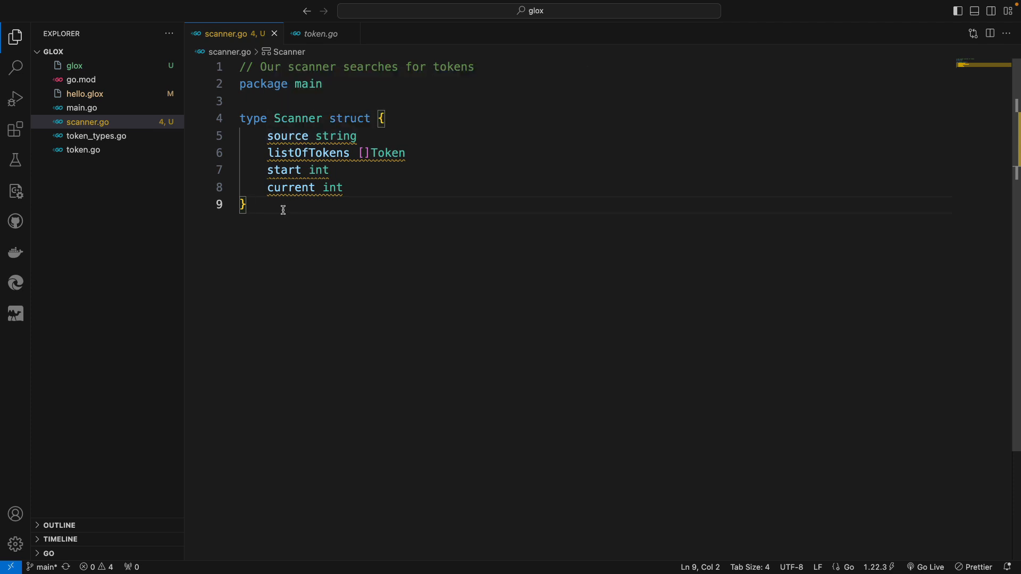
# Step: Declare func NewScanner(source string) returning *Scanner with an open body
pyautogui.press('Enter')
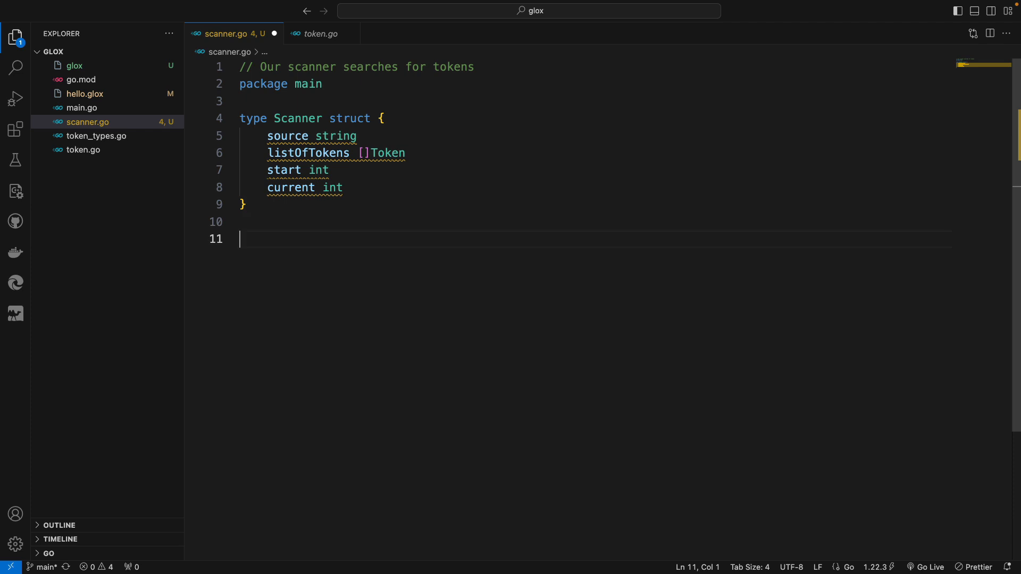
pyautogui.write('func')
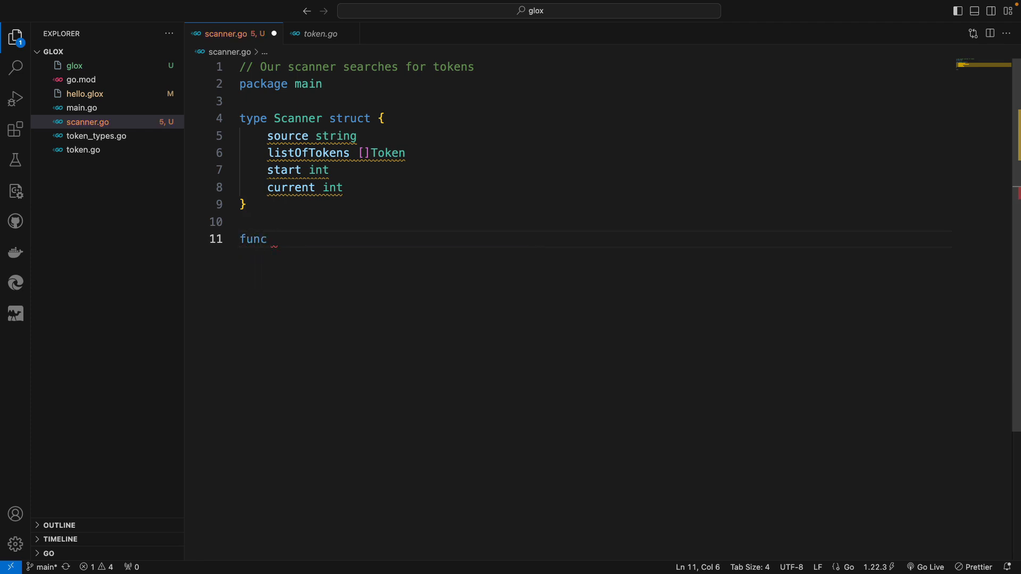
pyautogui.write('NewScanner')
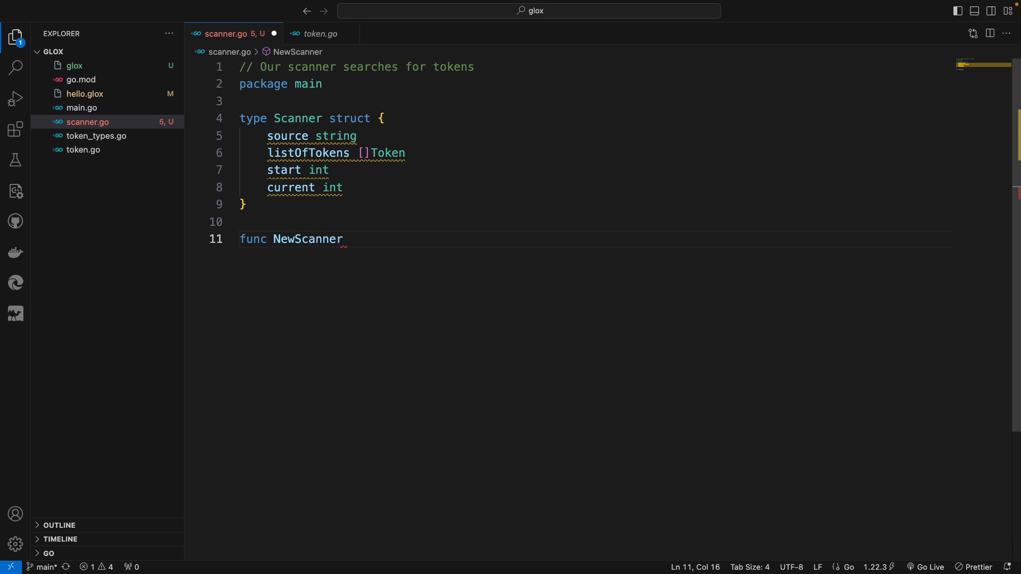
pyautogui.write('(sour')
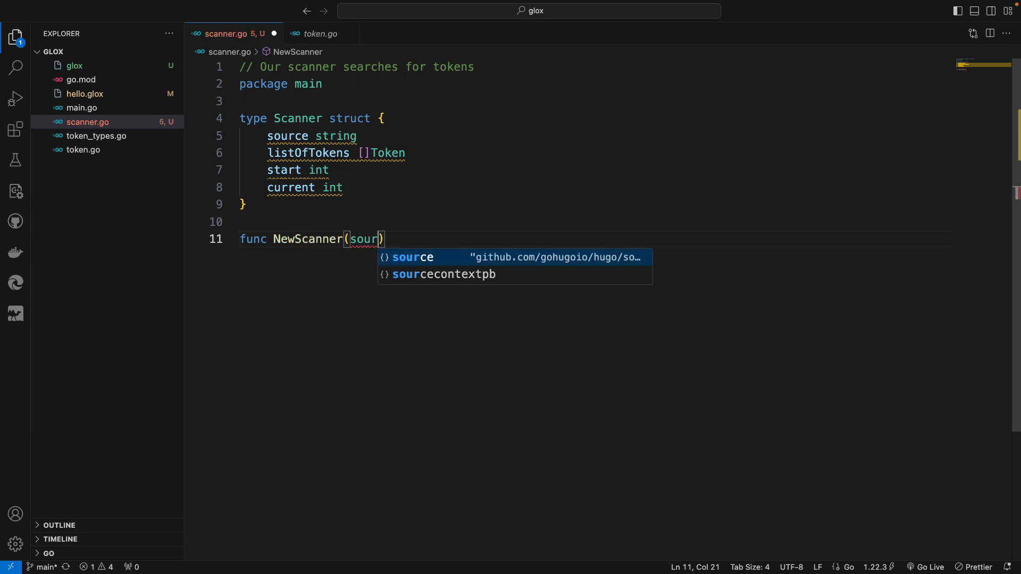
pyautogui.write('ce strin')
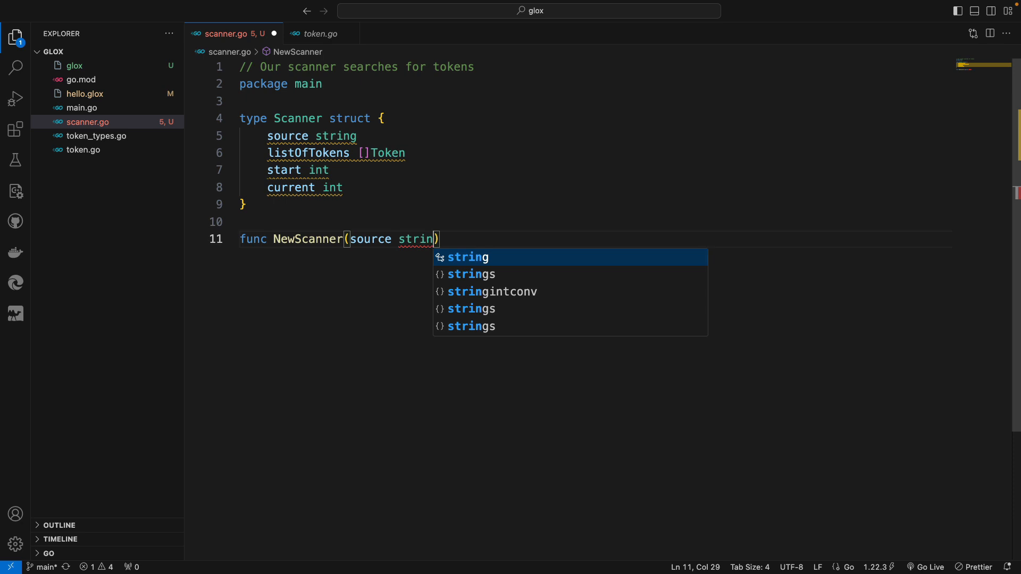
pyautogui.write('g')
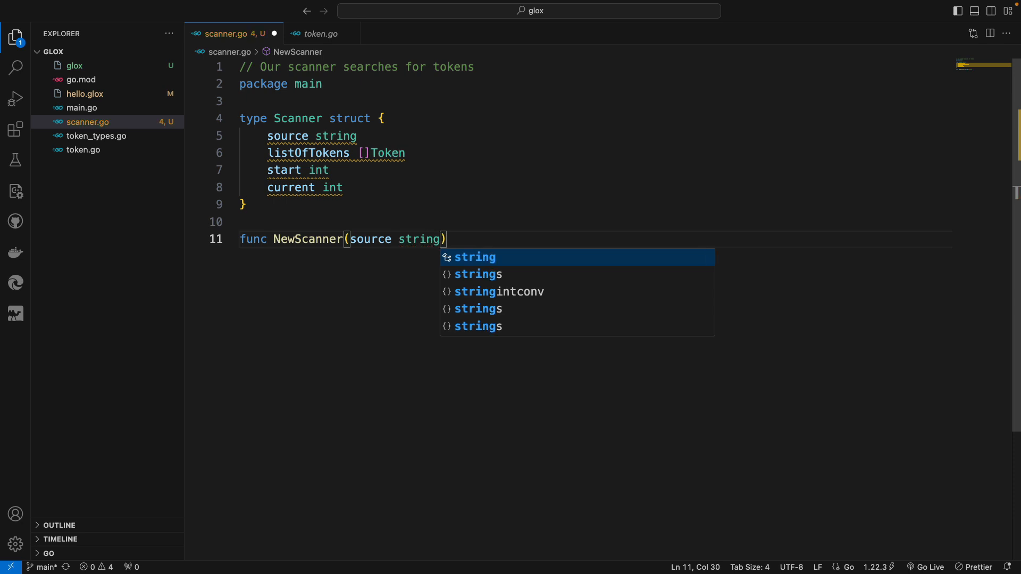
pyautogui.press('Escape')
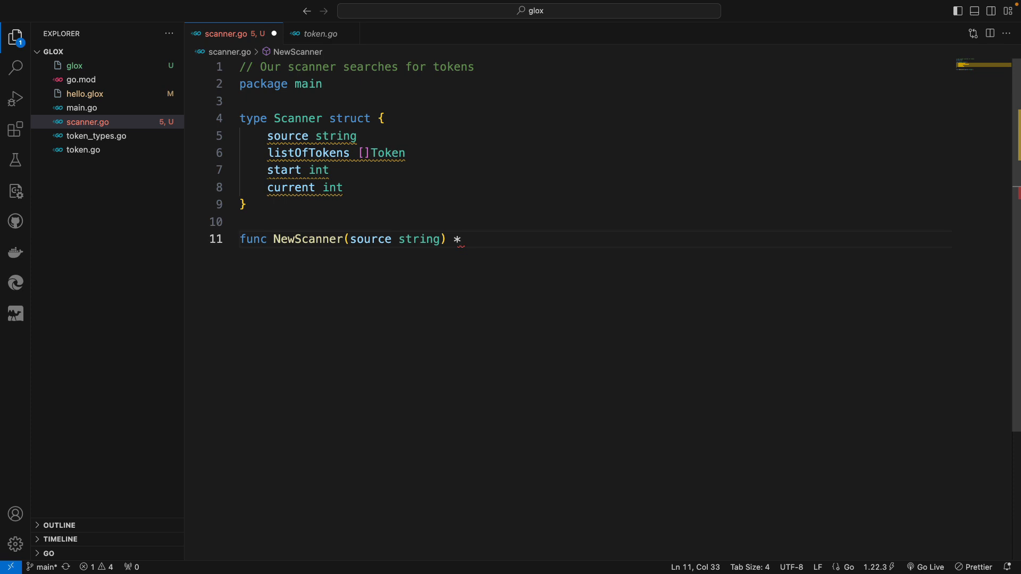
pyautogui.write('Scanner')
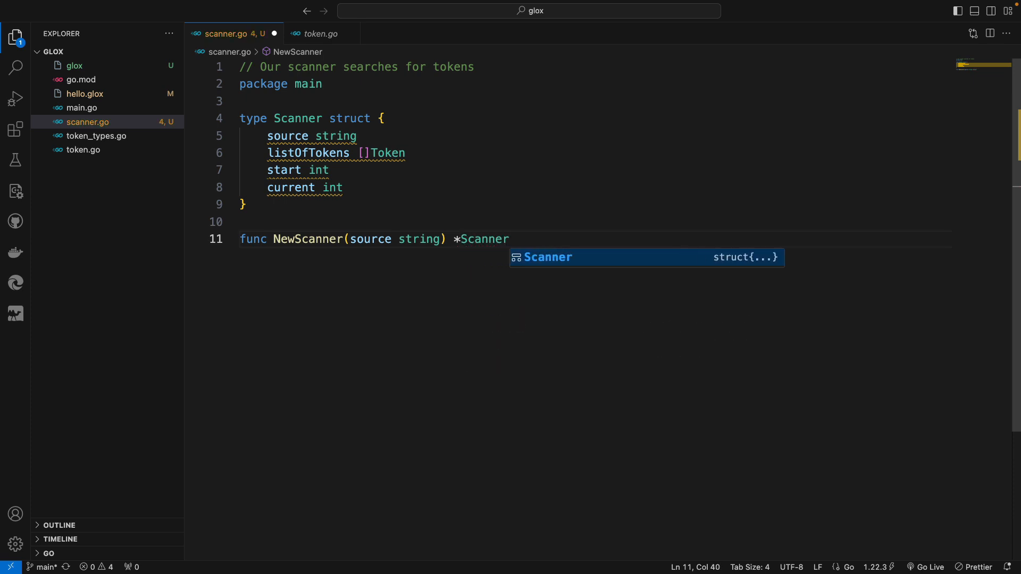
pyautogui.write('{')
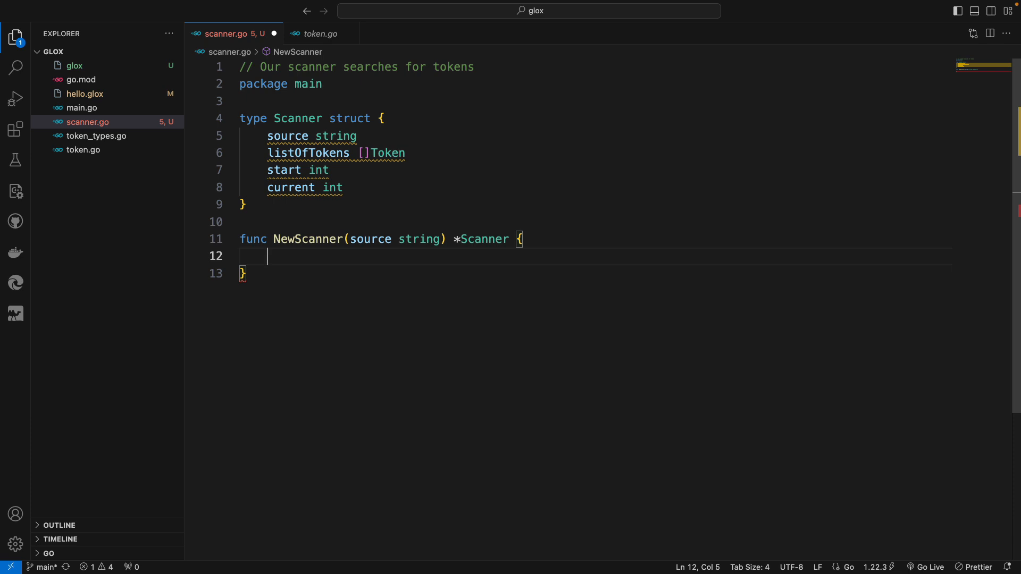
# Step: Return &Scanner{ with source: source and listOfTokens: []Token{}
pyautogui.write('return')
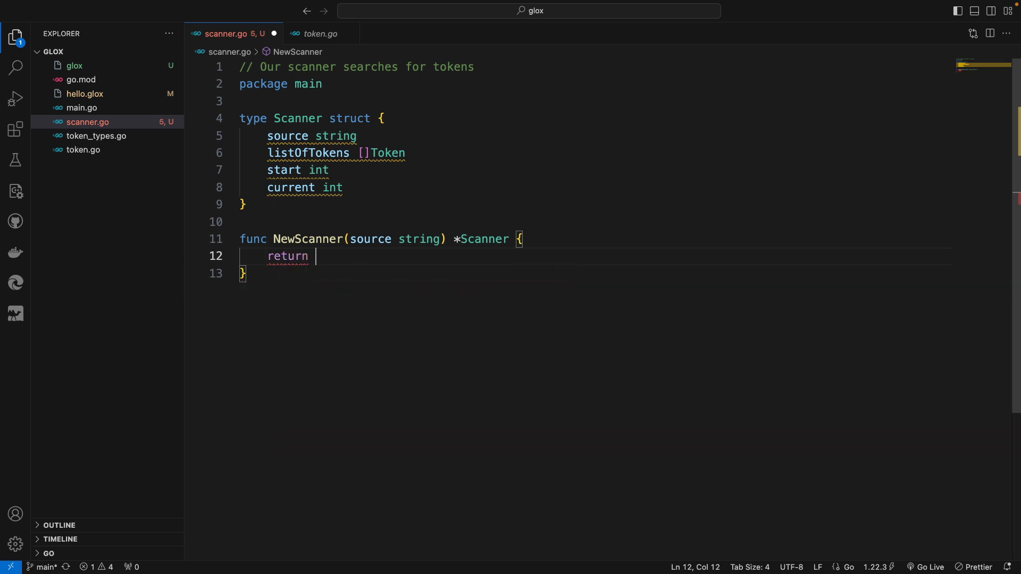
pyautogui.write('&')
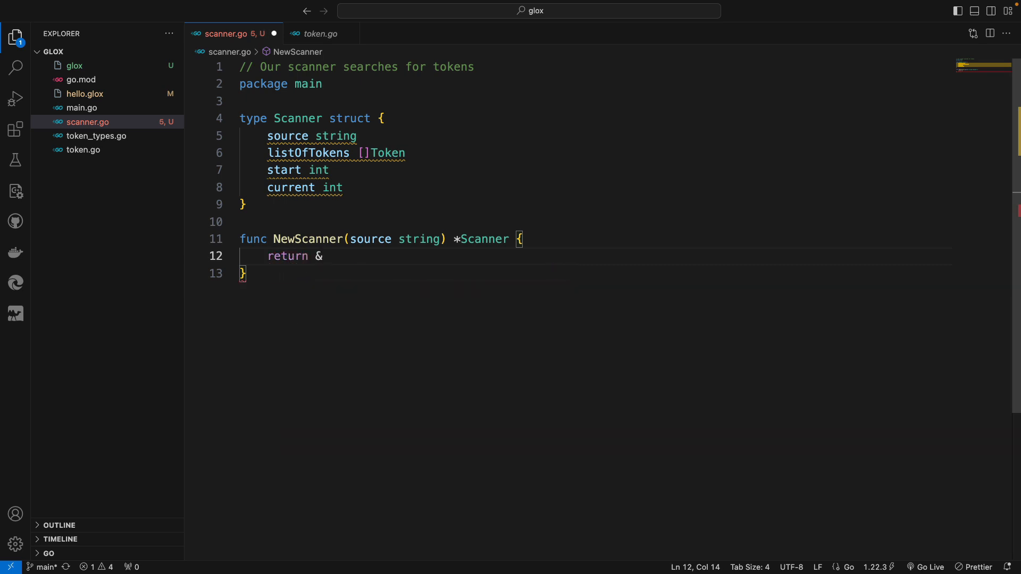
pyautogui.write('Scanner{')
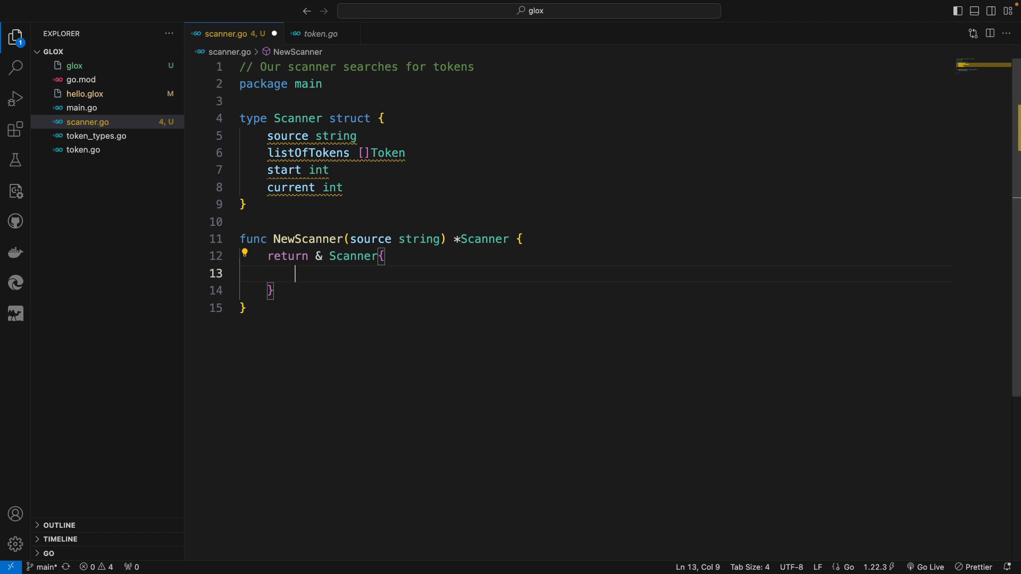
pyautogui.write('source: ,')
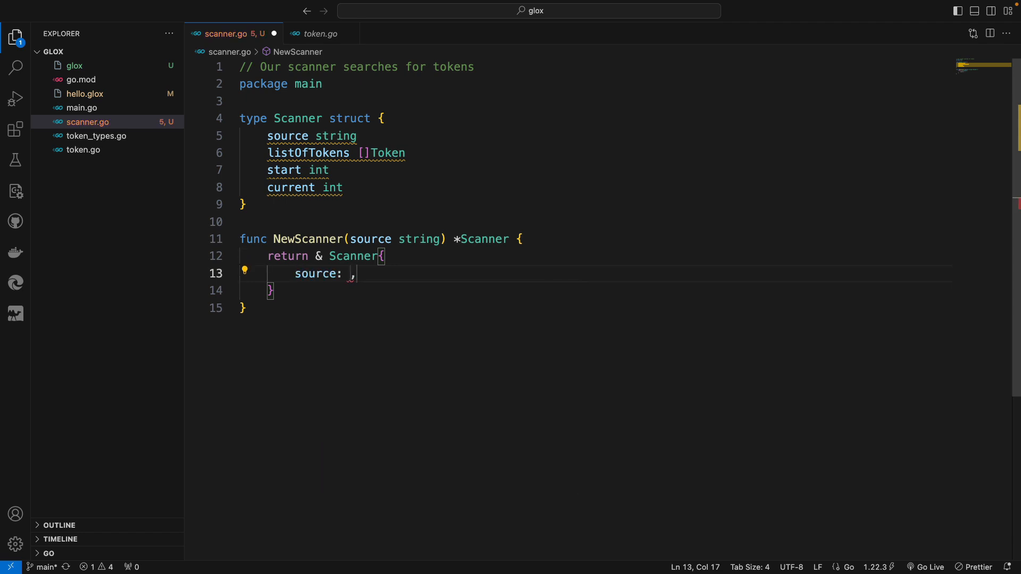
pyautogui.write('source')
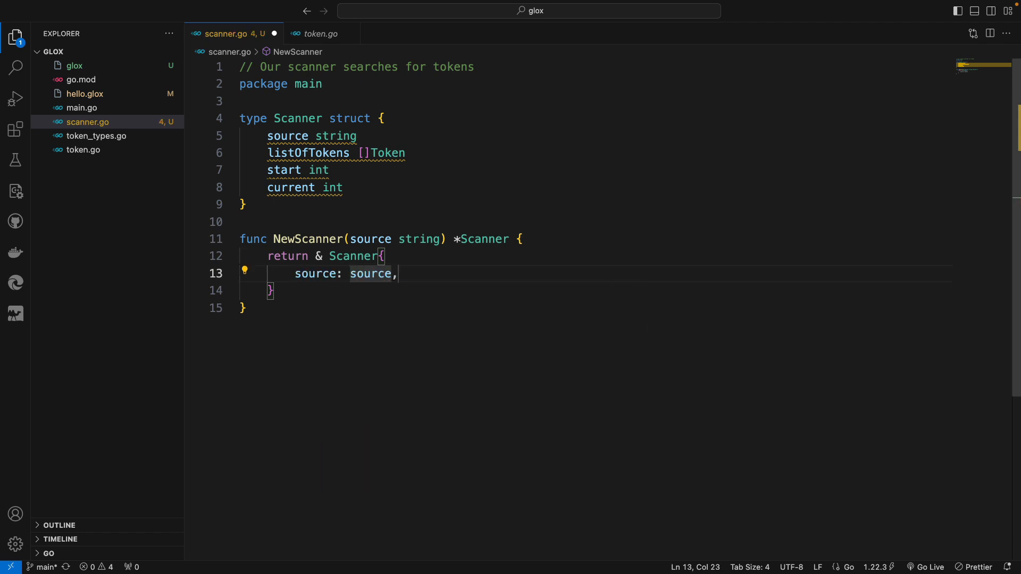
pyautogui.press('Enter')
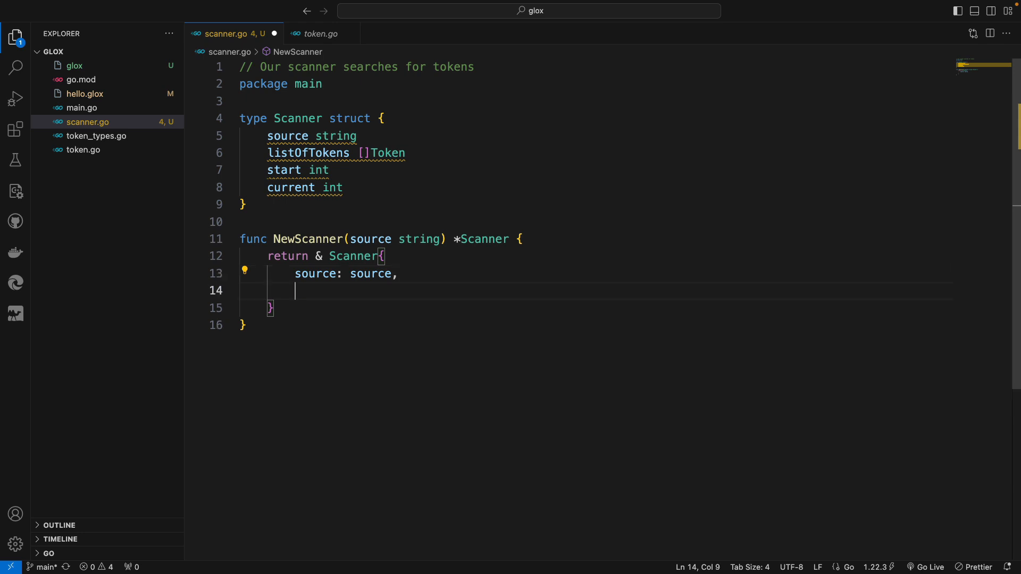
pyautogui.write('listOfTokens: ,')
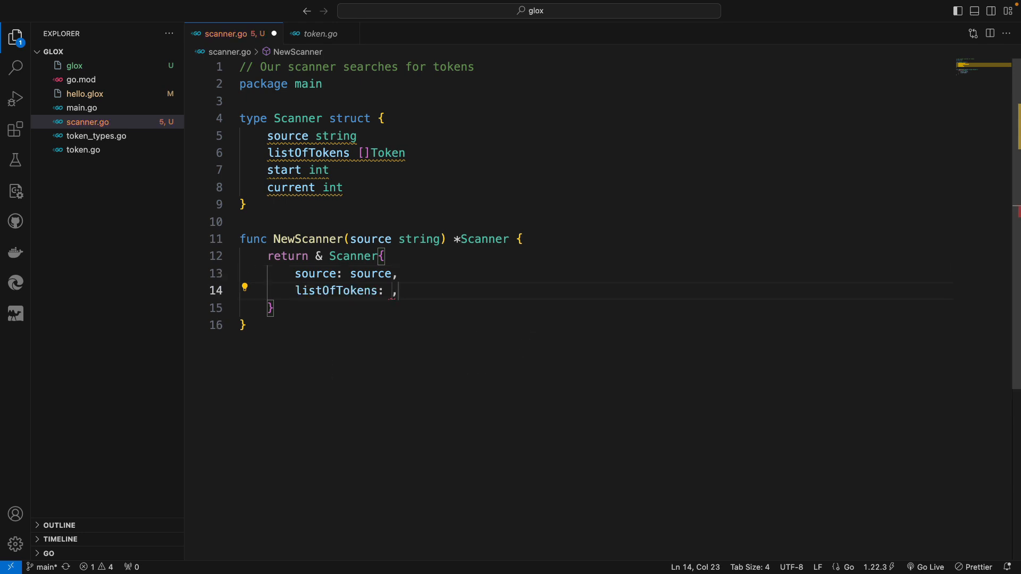
pyautogui.write('[]')
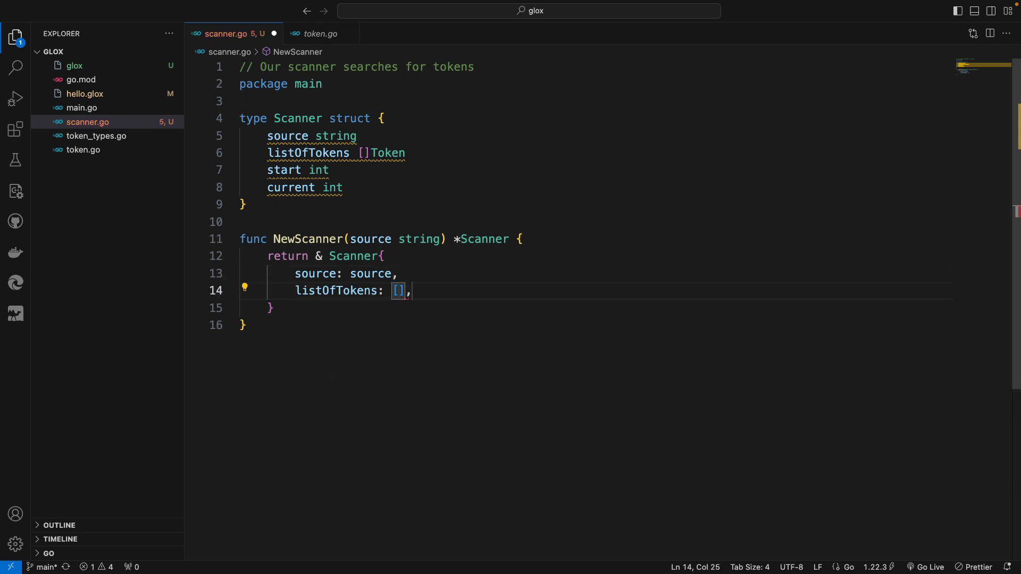
pyautogui.write('Token{}')
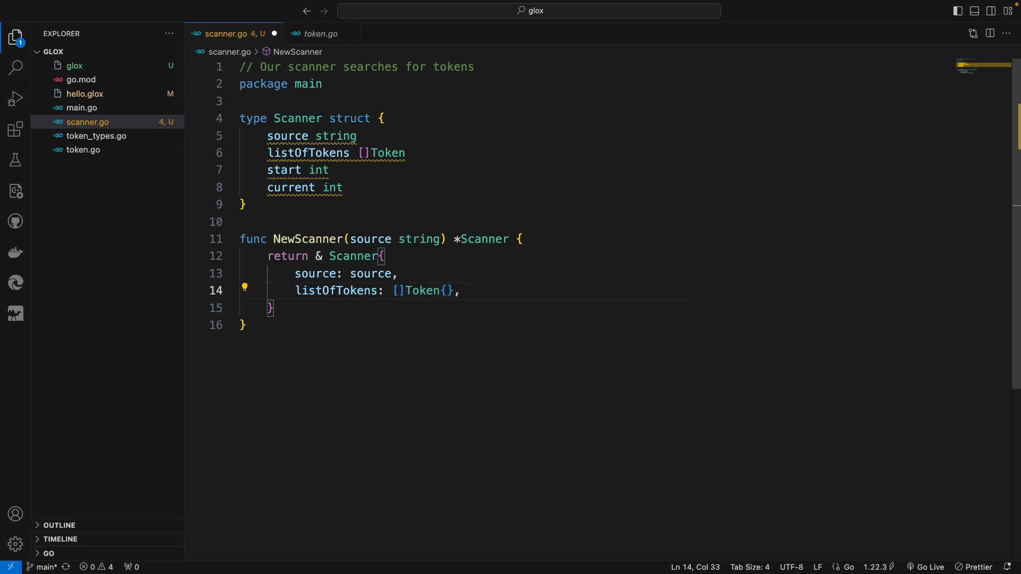
# Step: Complete the returned Scanner with start: 0 and current: 0
pyautogui.press('Enter')
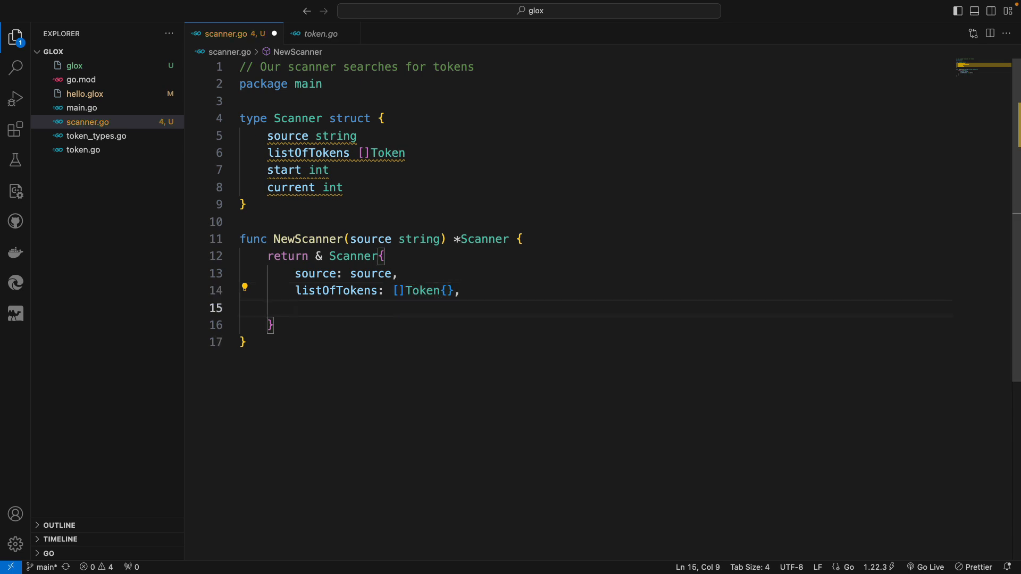
pyautogui.write('start: ,')
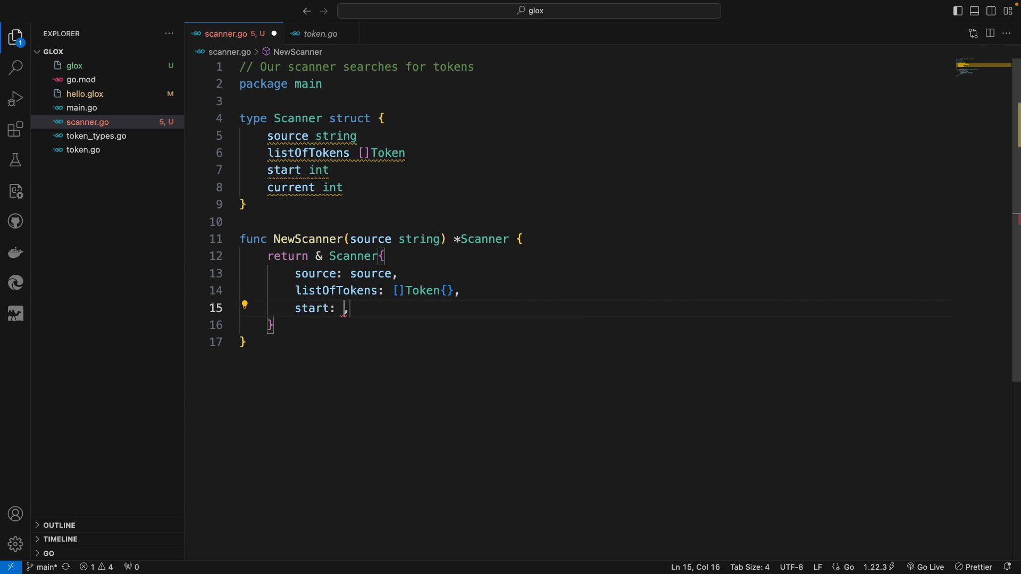
pyautogui.write('0')
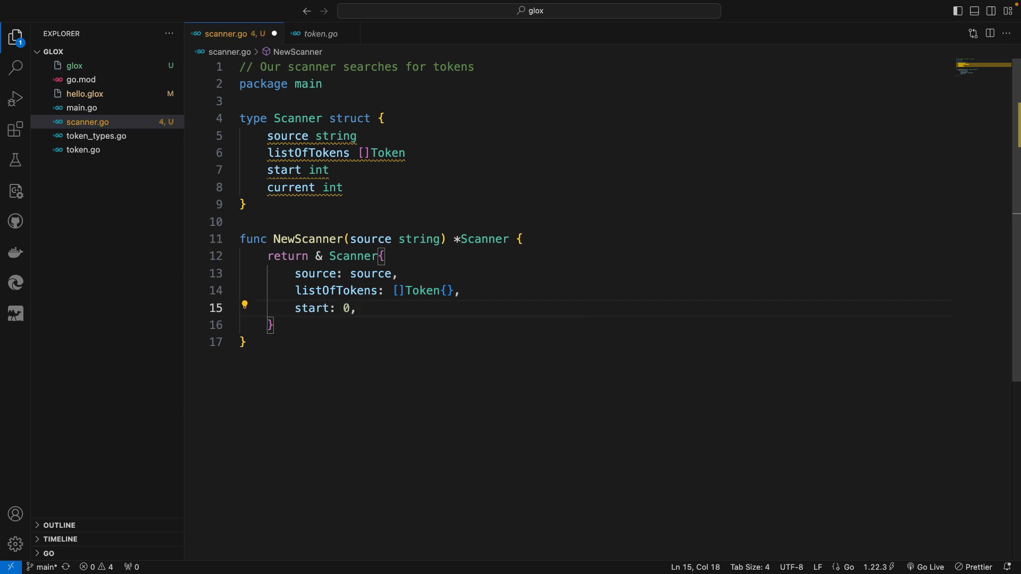
pyautogui.write('current: ,')
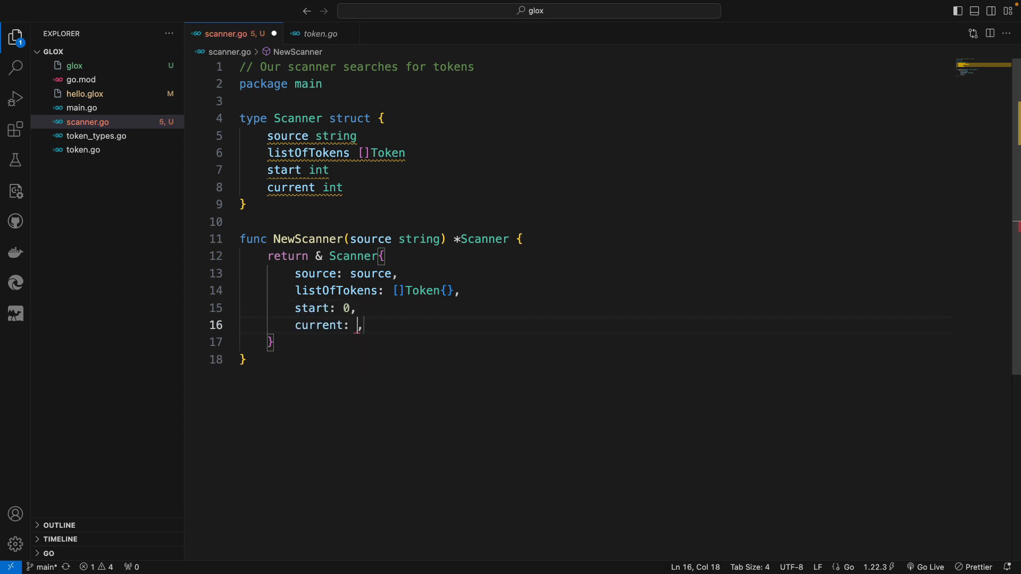
pyautogui.write('0')
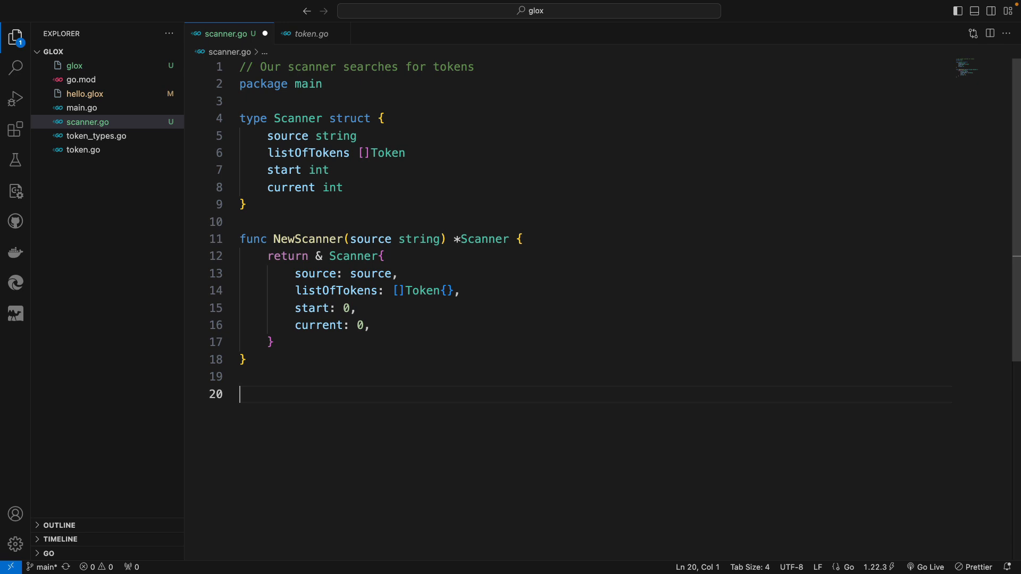
# Step: Start a new declaration below NewScanner by typing 'fu' for func
pyautogui.write('fu')
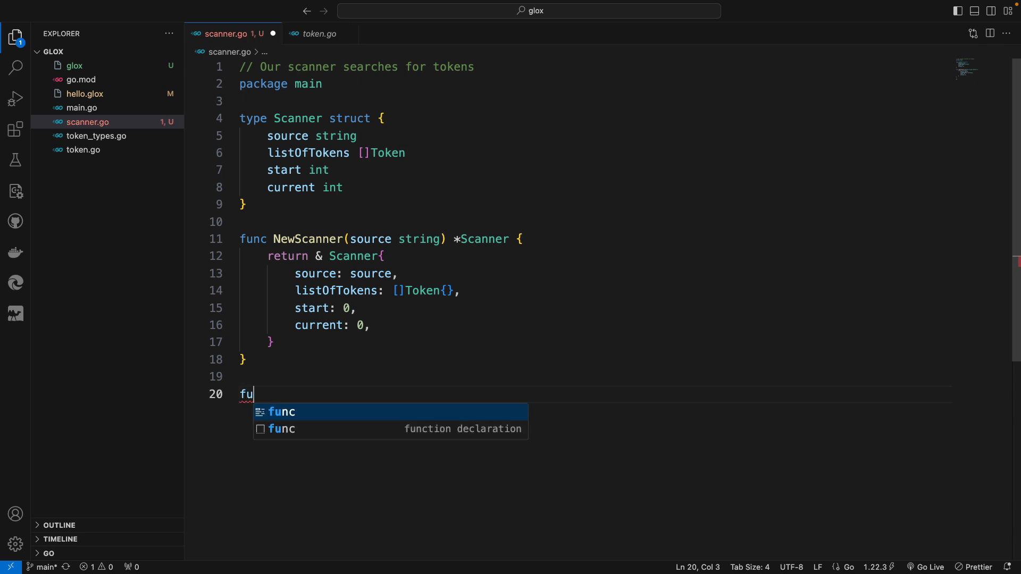
# Step: Write the empty method func (s *Scanner) lookForTokens() []Token with its body opened
pyautogui.press('Tab')
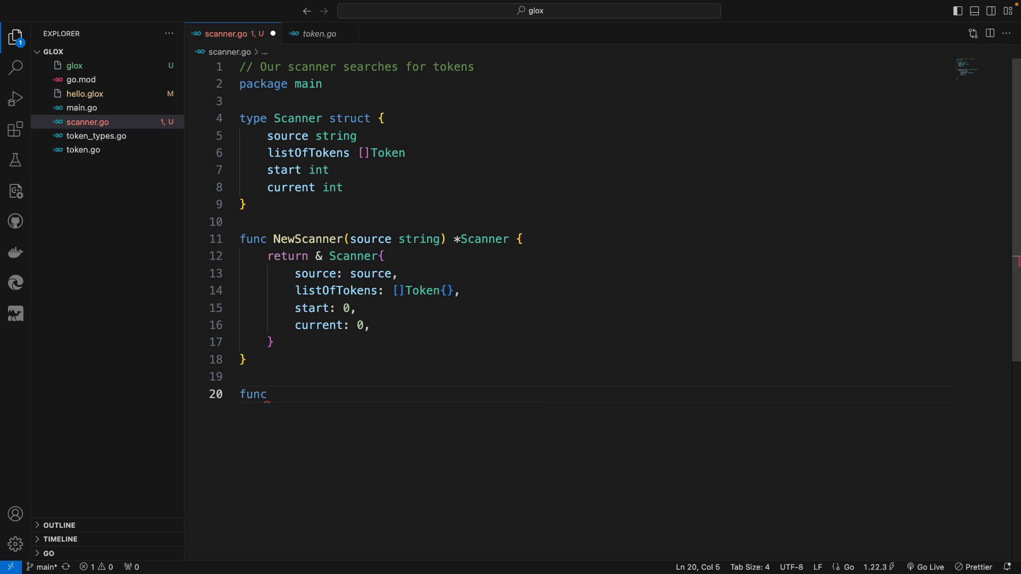
pyautogui.write('" "')
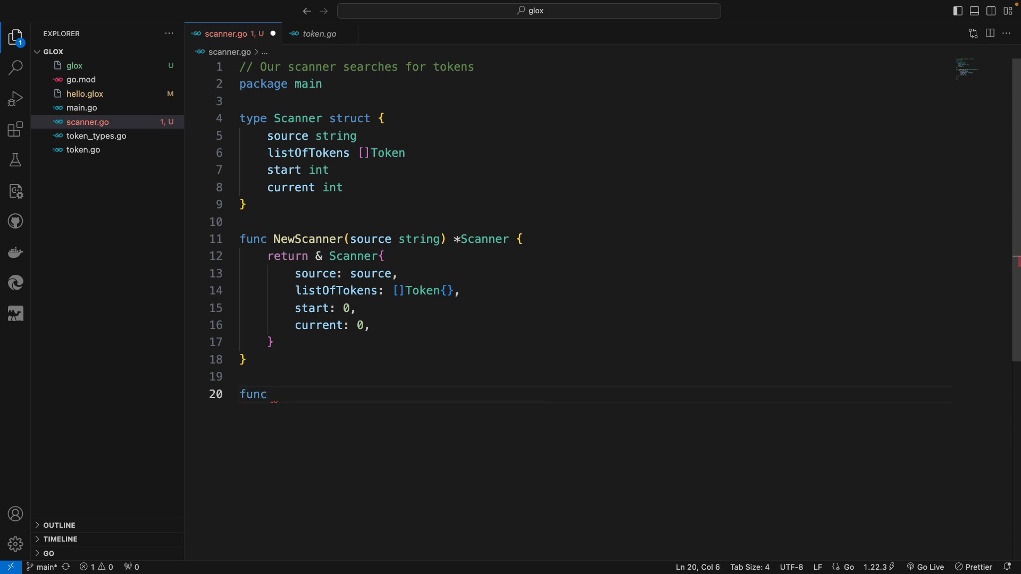
pyautogui.write('(')
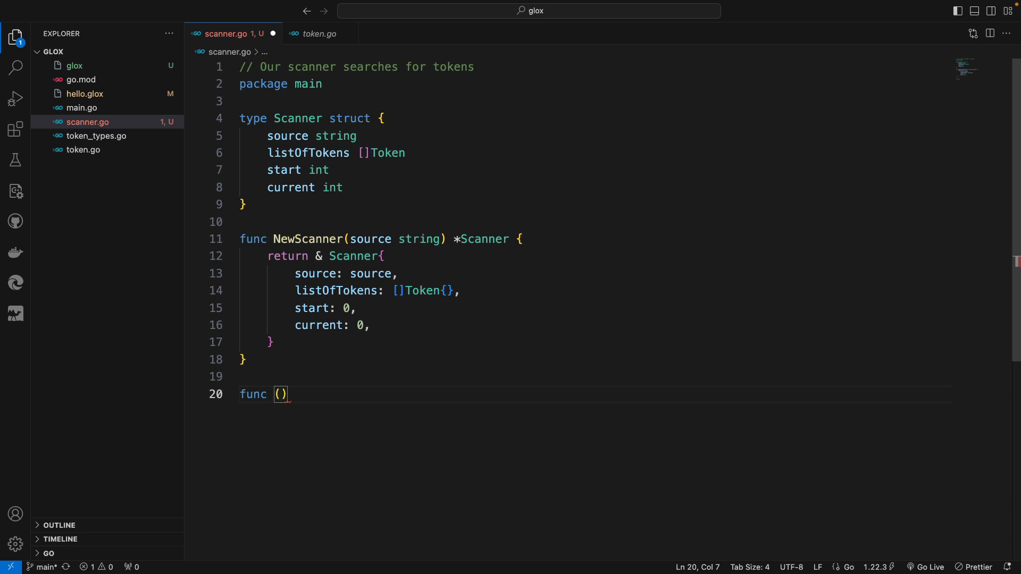
pyautogui.write('s')
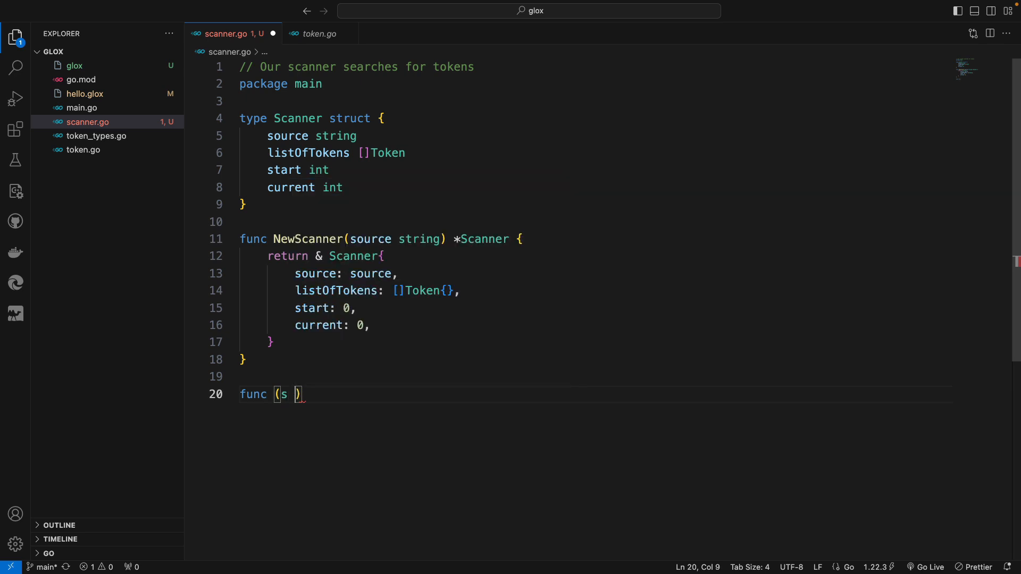
pyautogui.write('*Scanner')
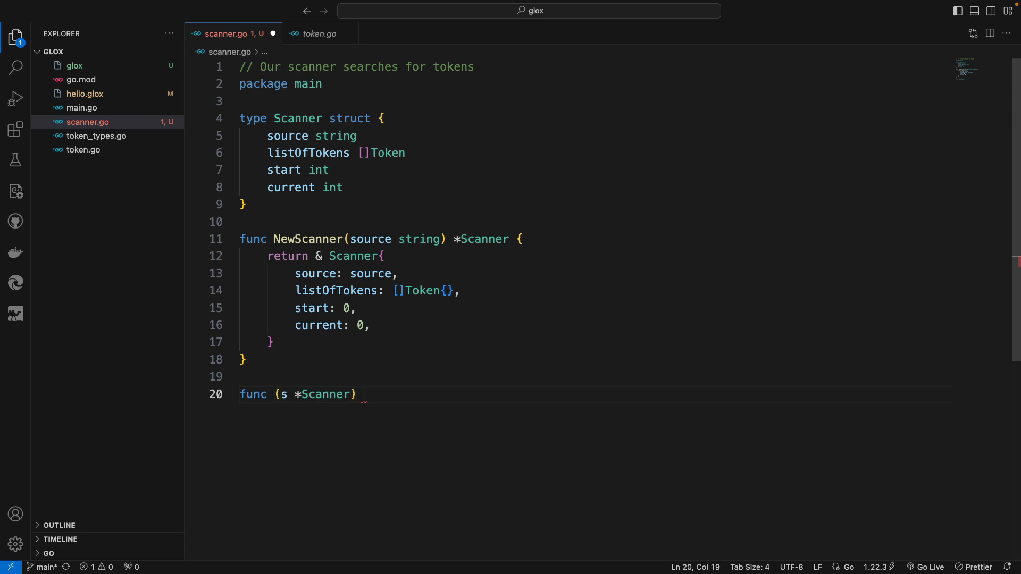
pyautogui.write('le')
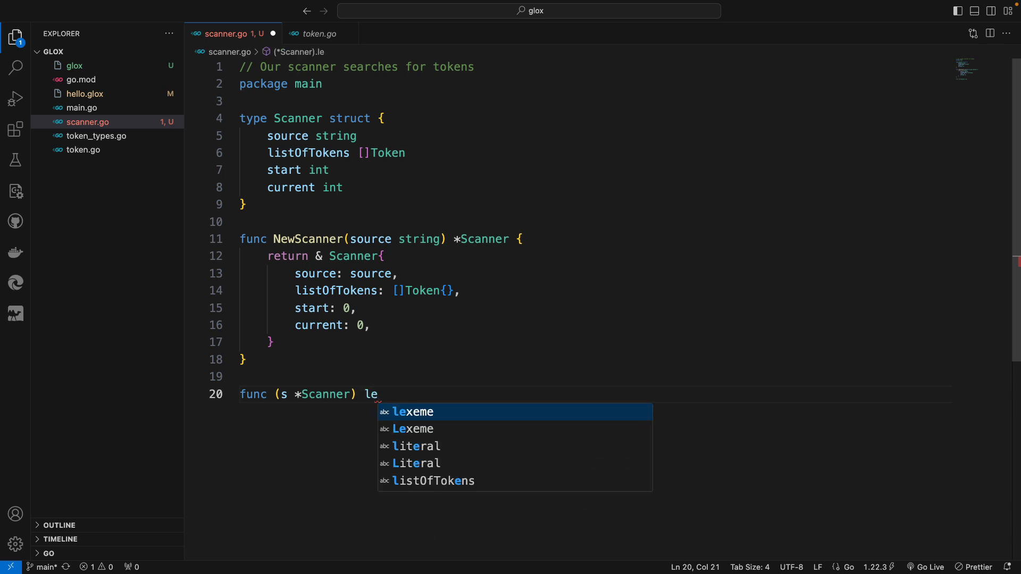
pyautogui.write('o')
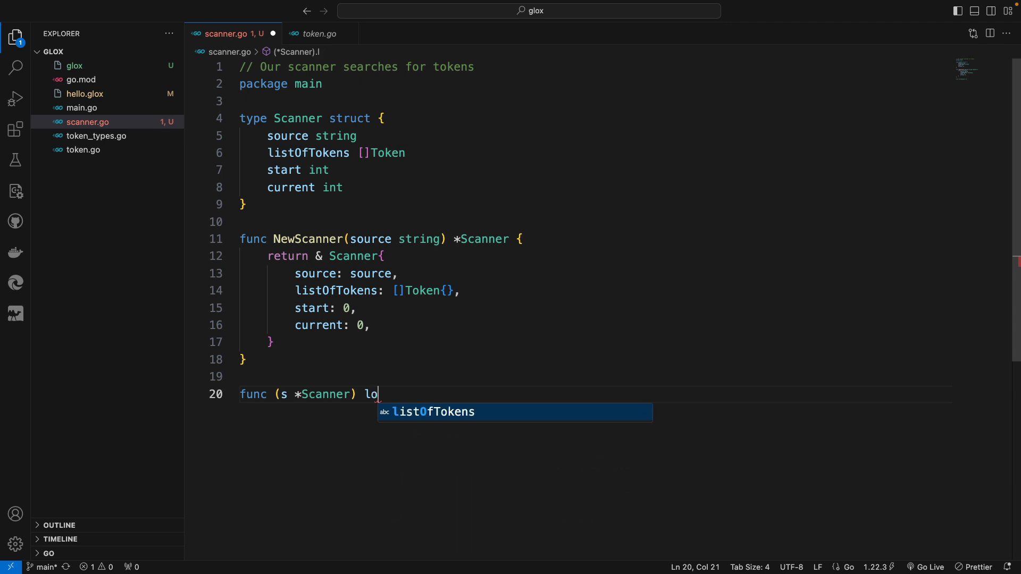
pyautogui.write('okFor')
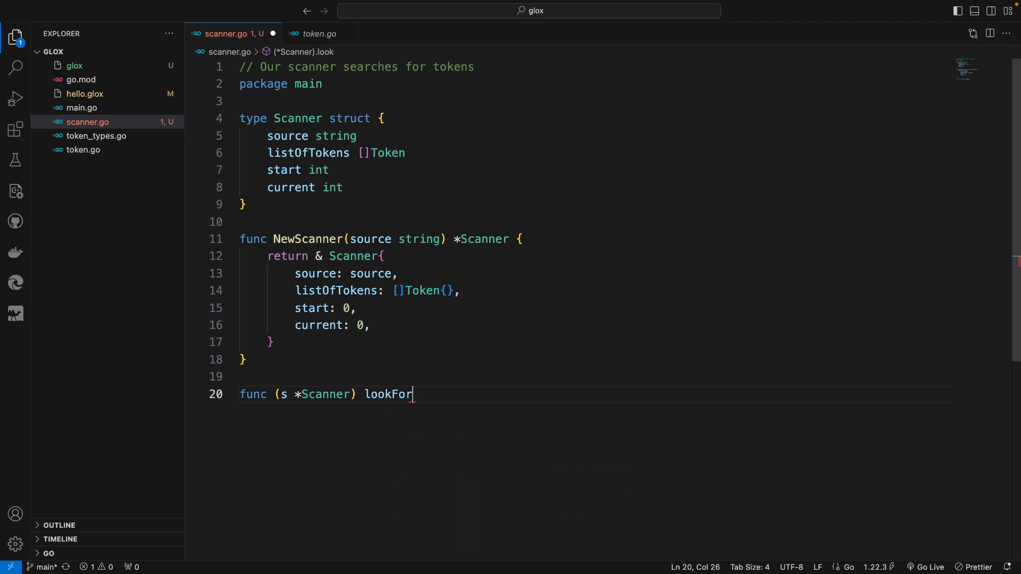
pyautogui.write('Tok')
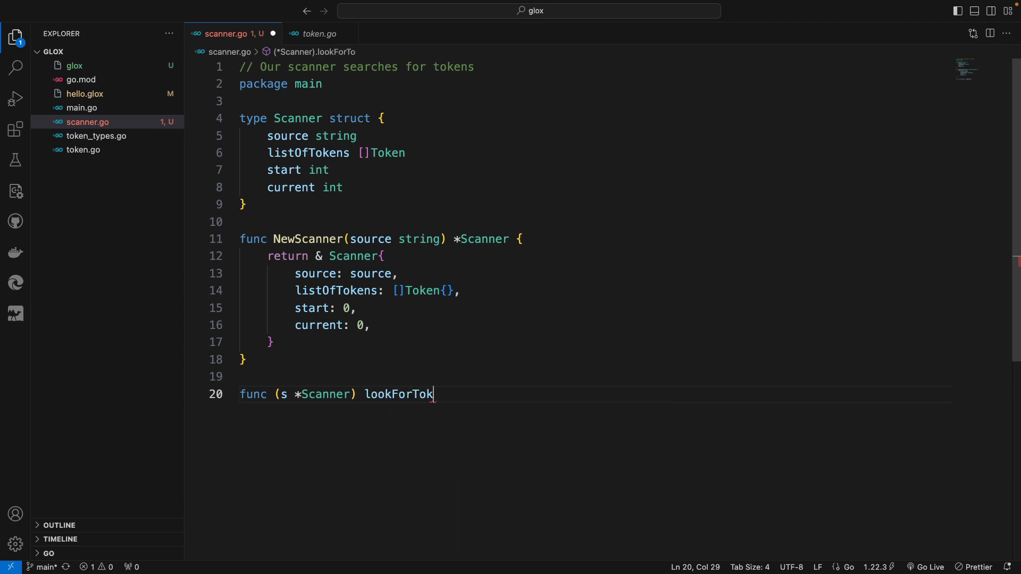
pyautogui.write('ens()')
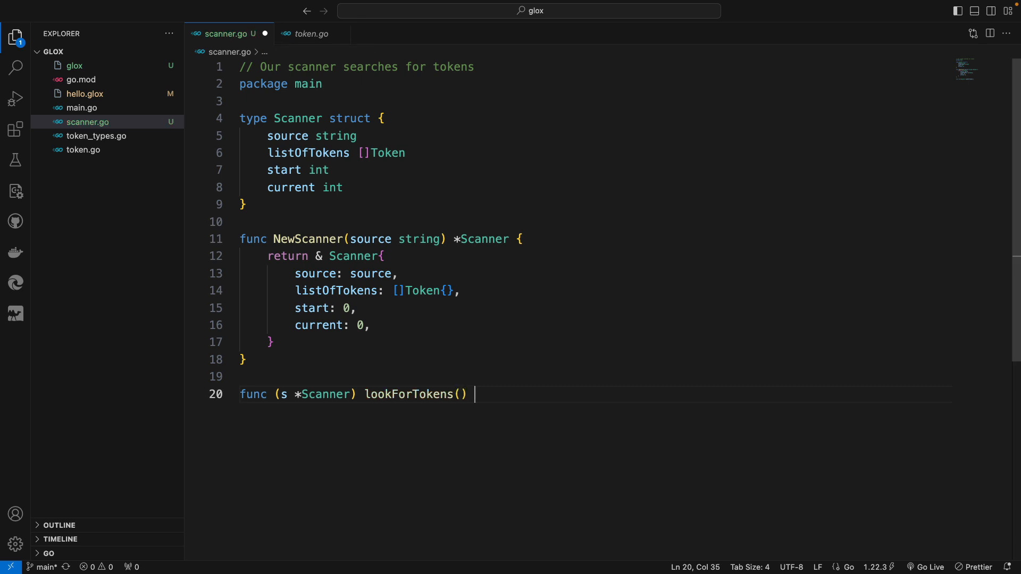
pyautogui.write('[]Token {')
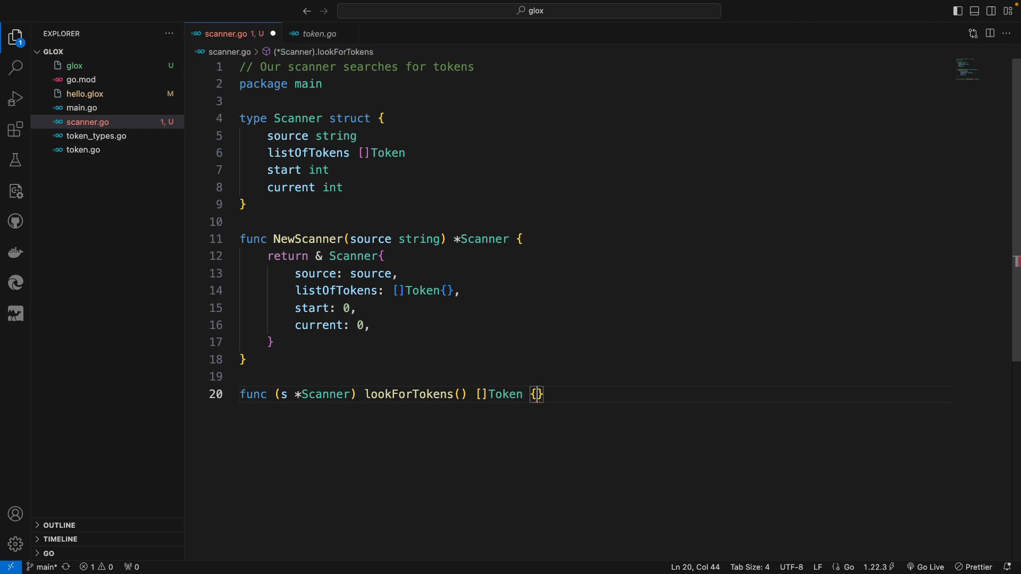
pyautogui.press('Enter')
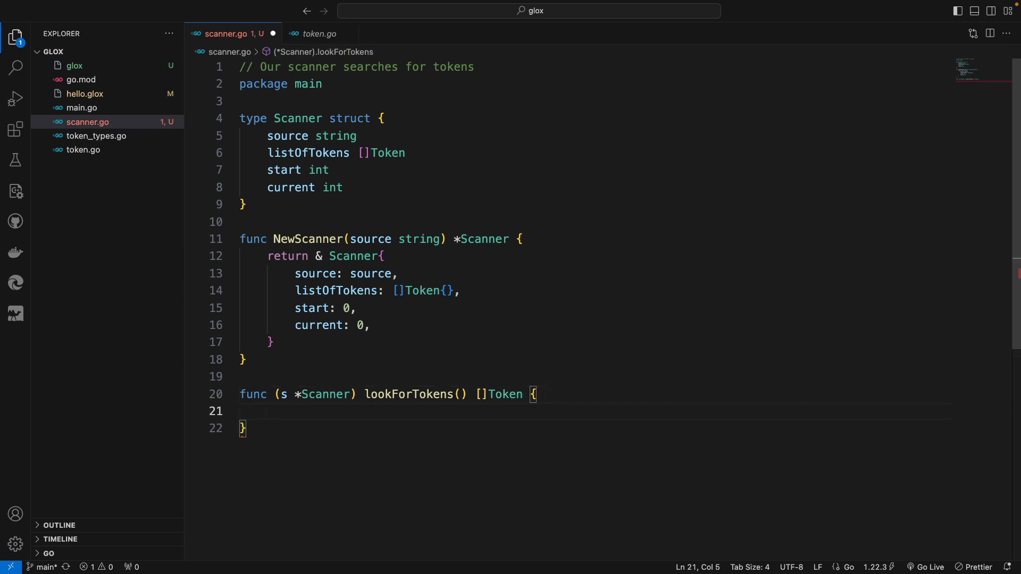